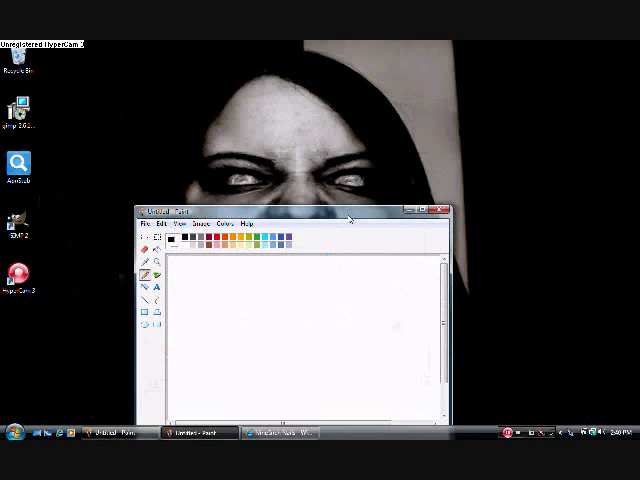
Maximize the Paint window to show the black space-scene canvas with gray circles full-screen.
click(436, 208)
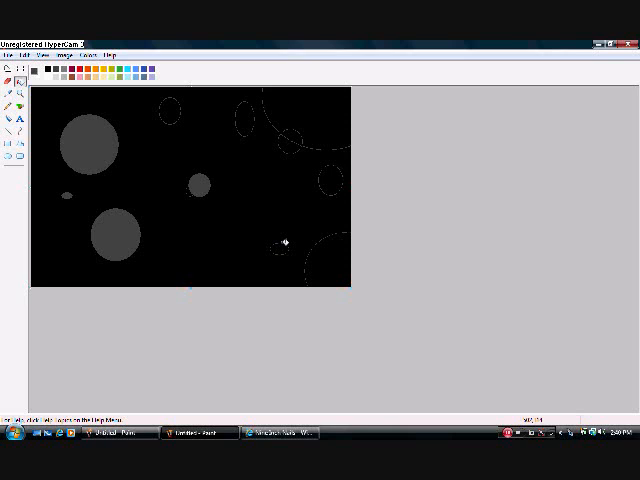